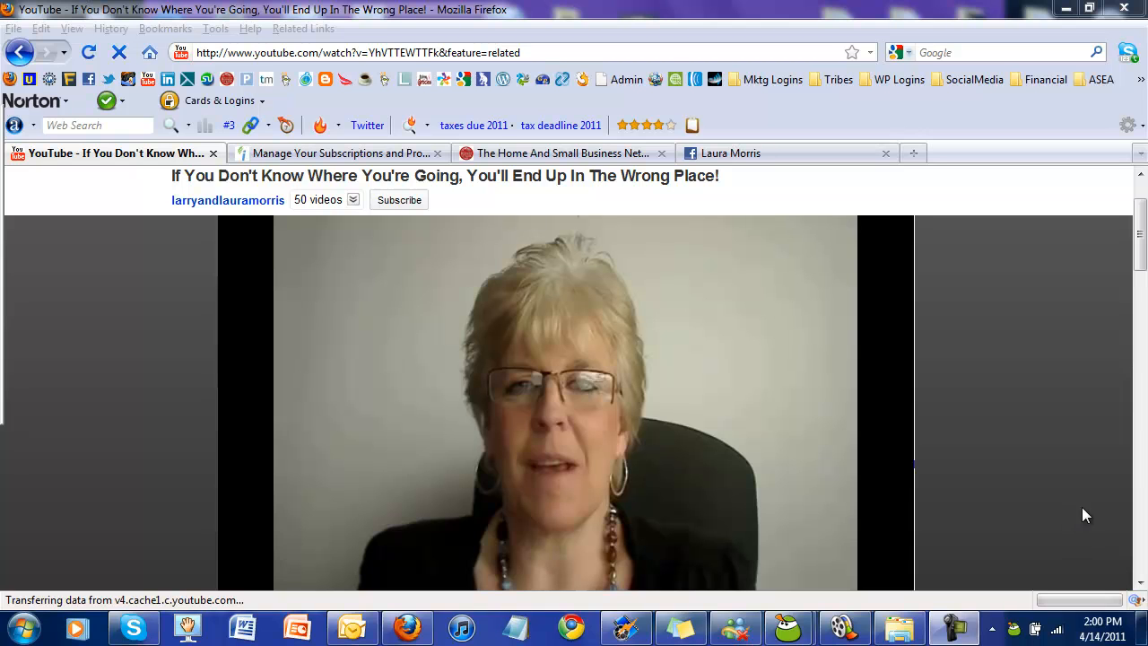
pyautogui.moveTo(1051, 368)
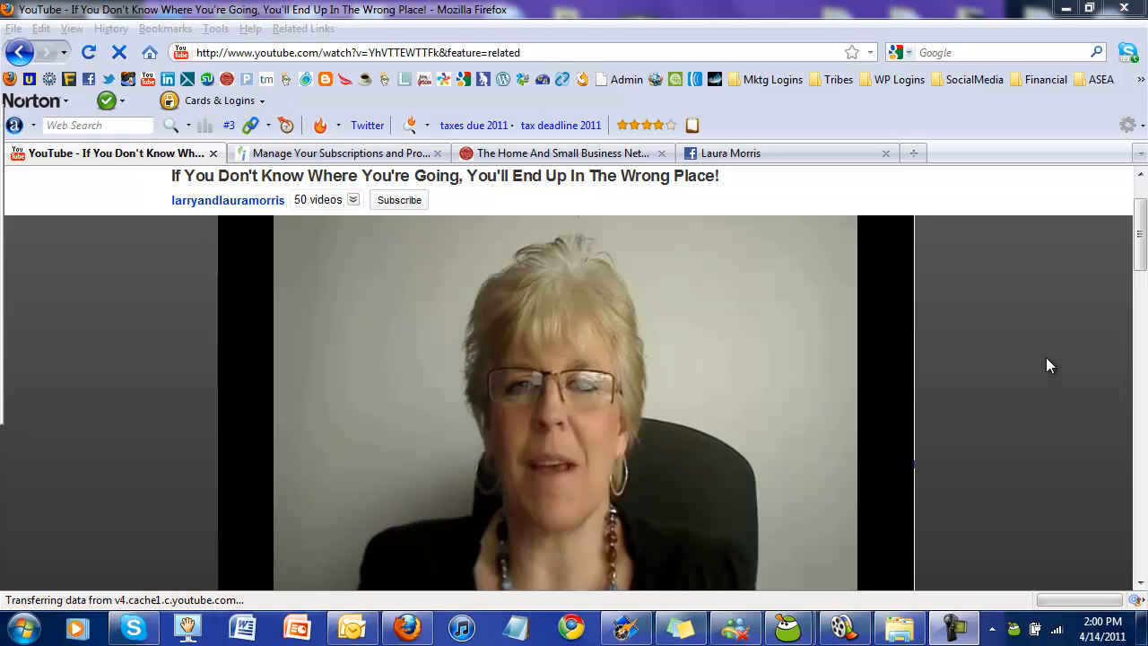
pyautogui.moveTo(1112, 269)
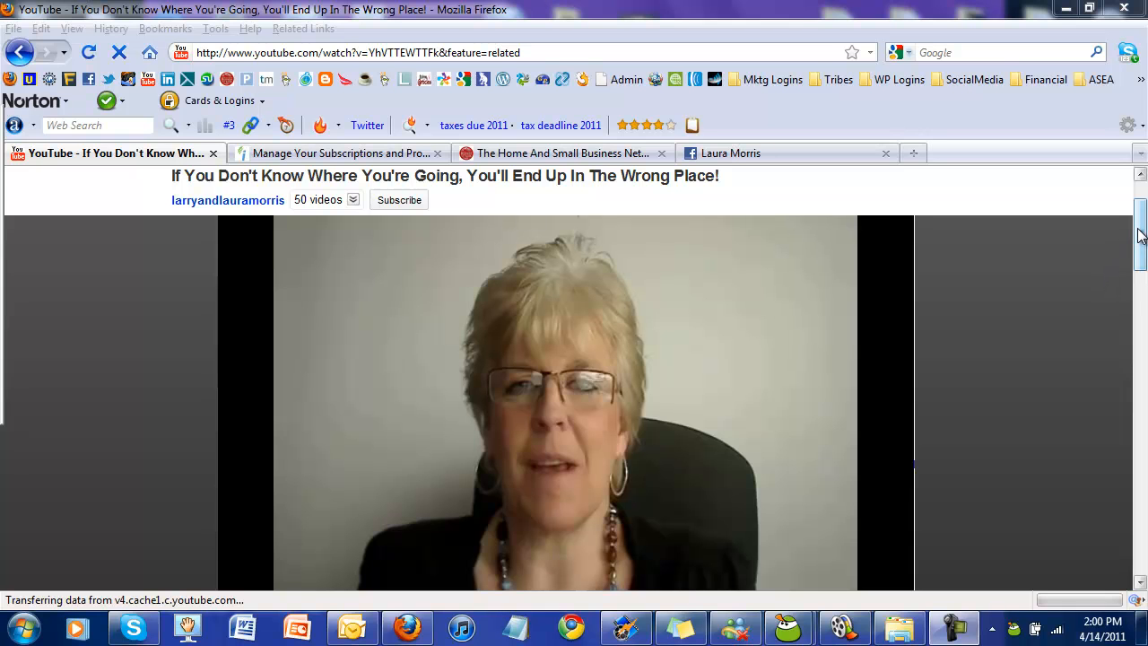
# - Scroll down to the Like, Add to and Share buttons beneath the video
pyautogui.scroll(-3)
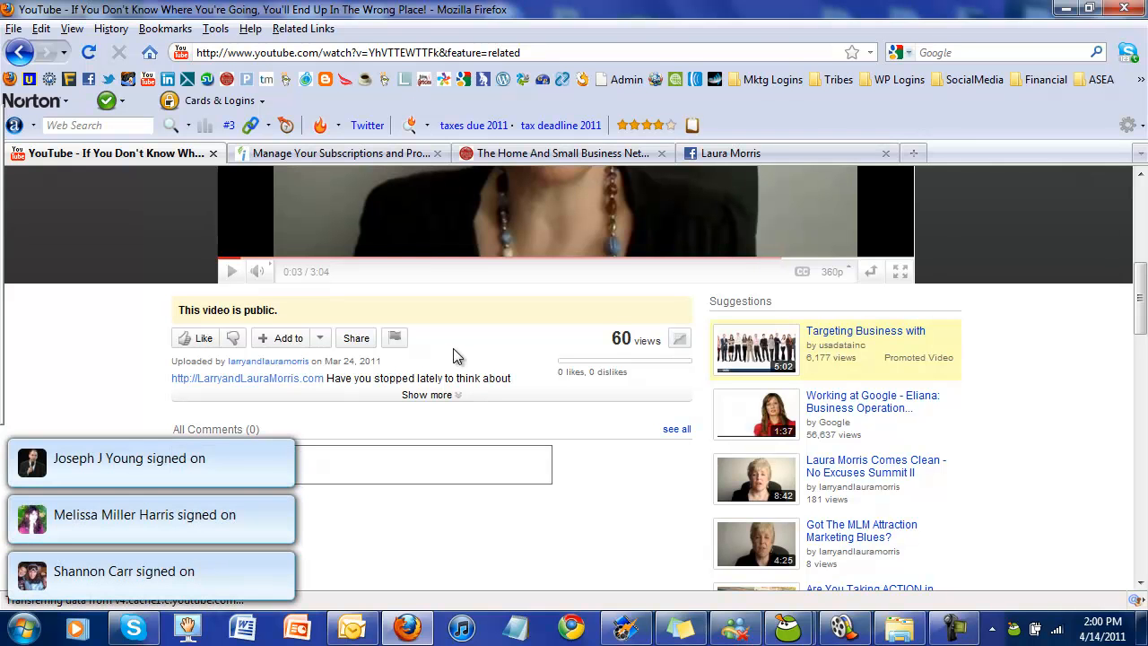
pyautogui.moveTo(505, 495)
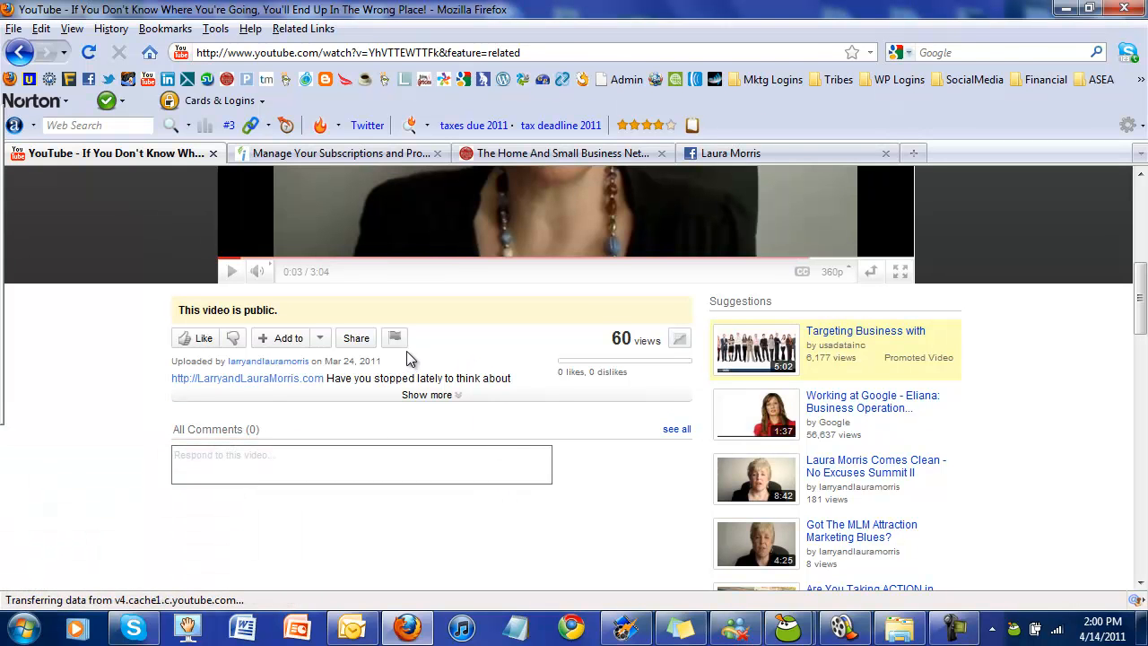
pyautogui.moveTo(355, 337)
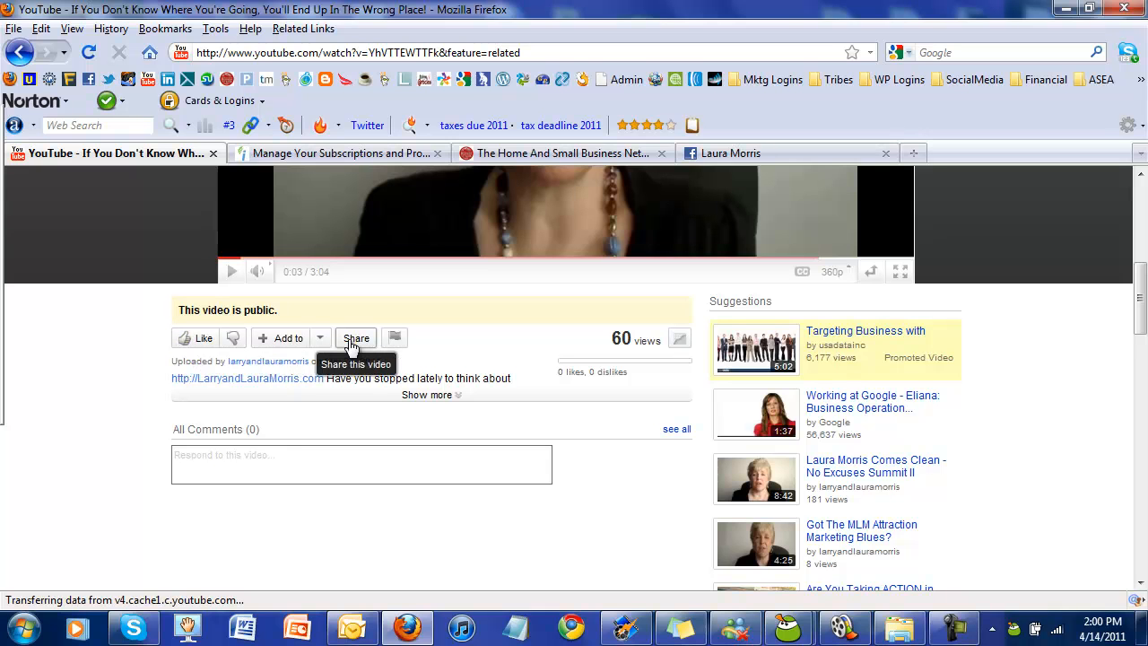
pyautogui.moveTo(355, 362)
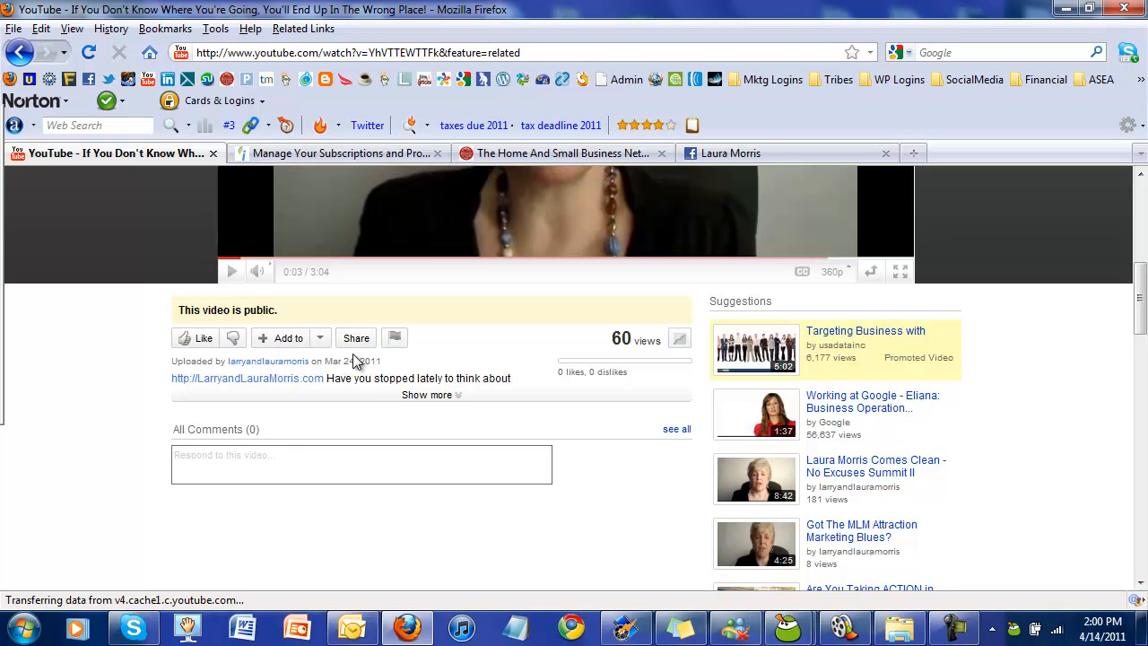
# - Reveal the Share panel with the short link youtu.be/YhVTTEWTTFk
pyautogui.click(355, 337)
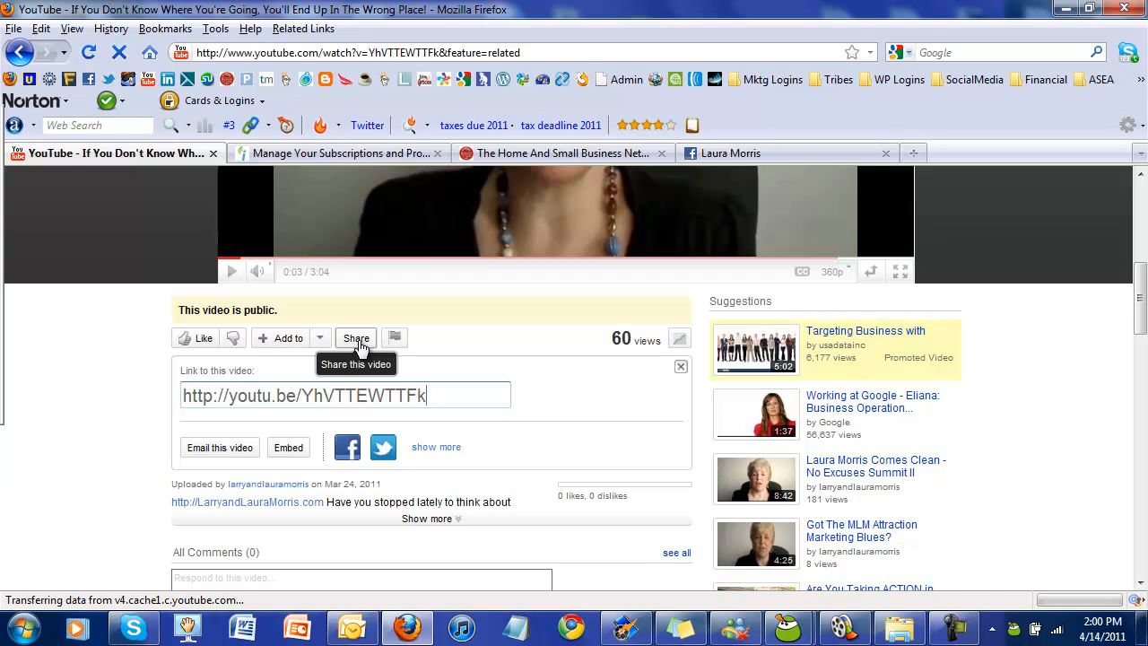
pyautogui.moveTo(323, 474)
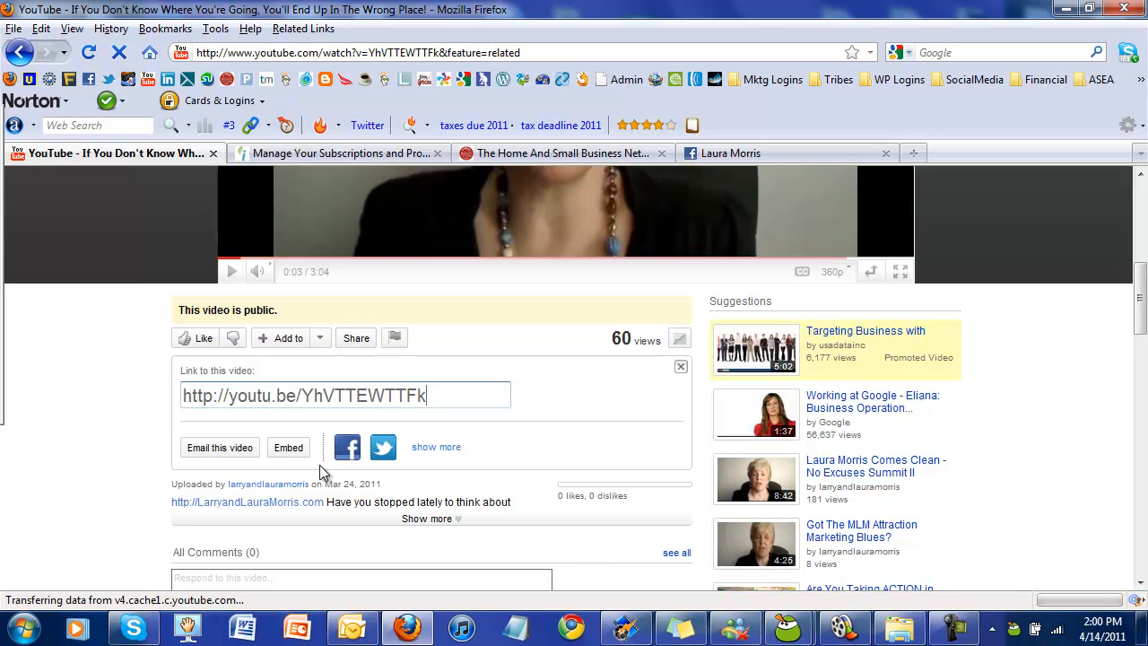
pyautogui.moveTo(348, 446)
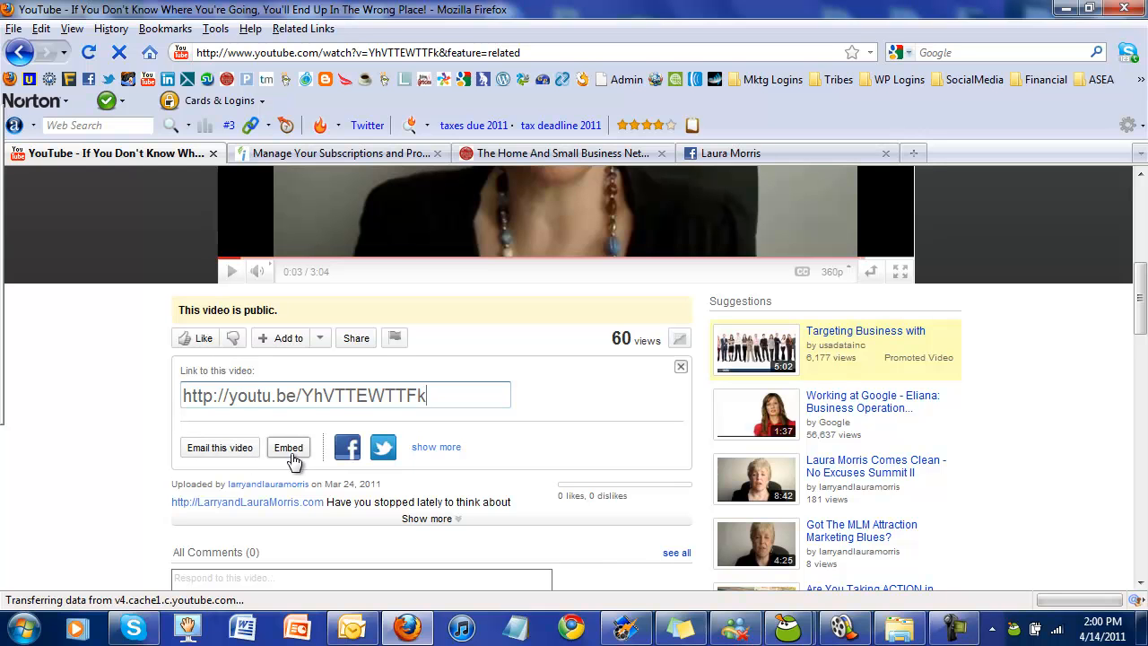
# - Show the video's iframe embed code, selected and ready to copy
pyautogui.click(287, 447)
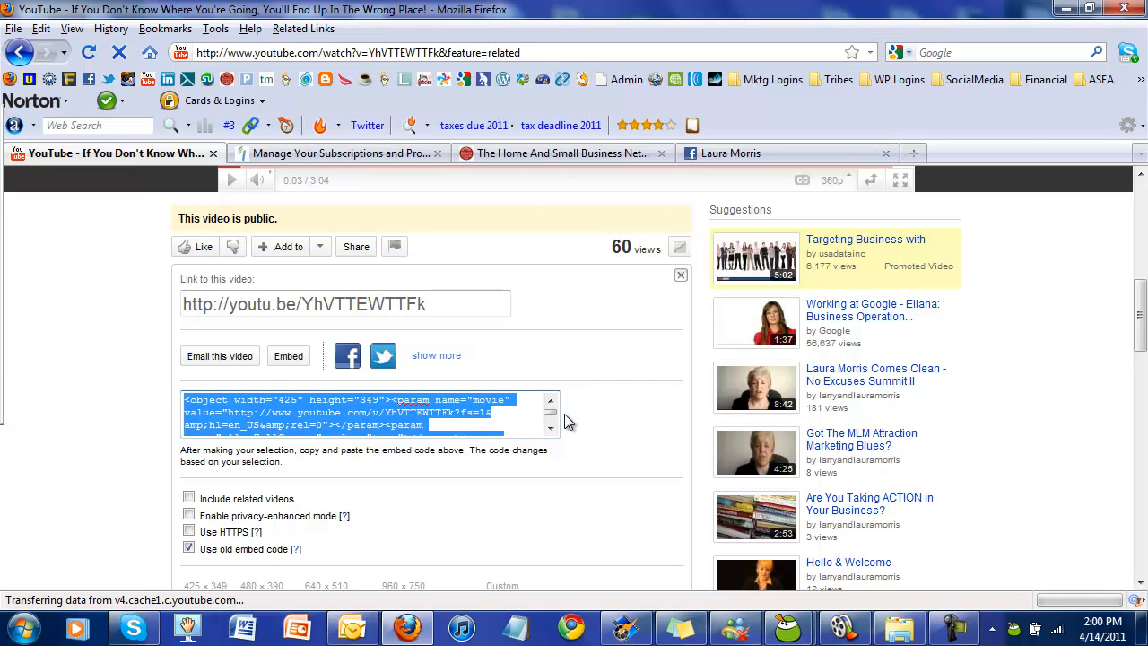
pyautogui.moveTo(611, 427)
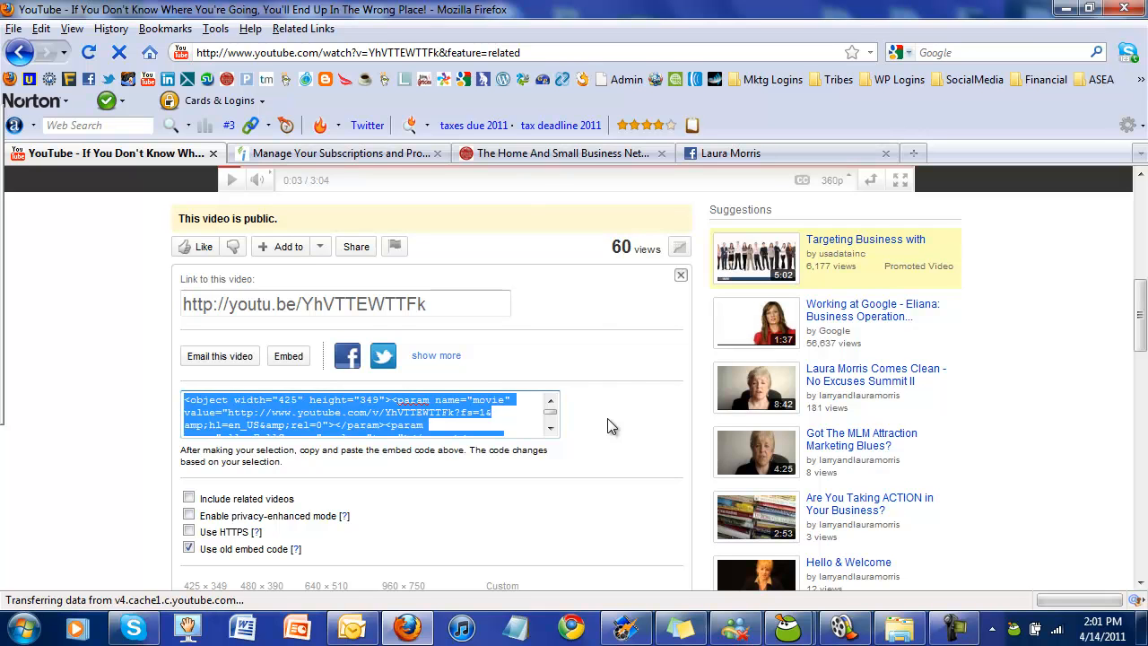
pyautogui.moveTo(664, 427)
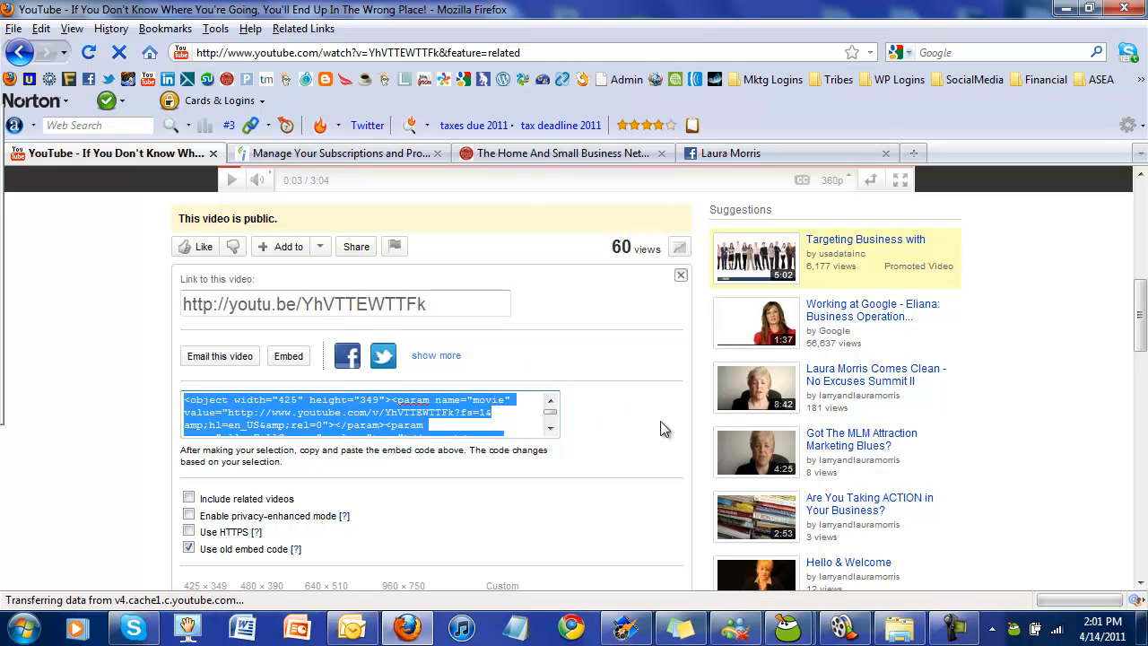
pyautogui.moveTo(664, 431)
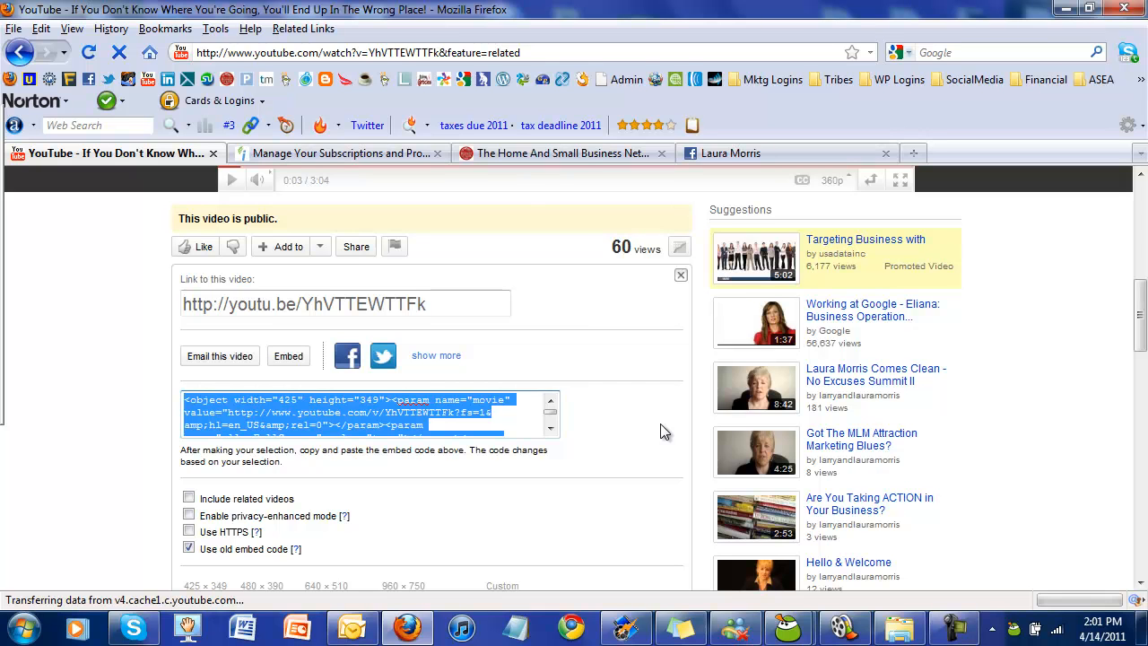
pyautogui.moveTo(673, 451)
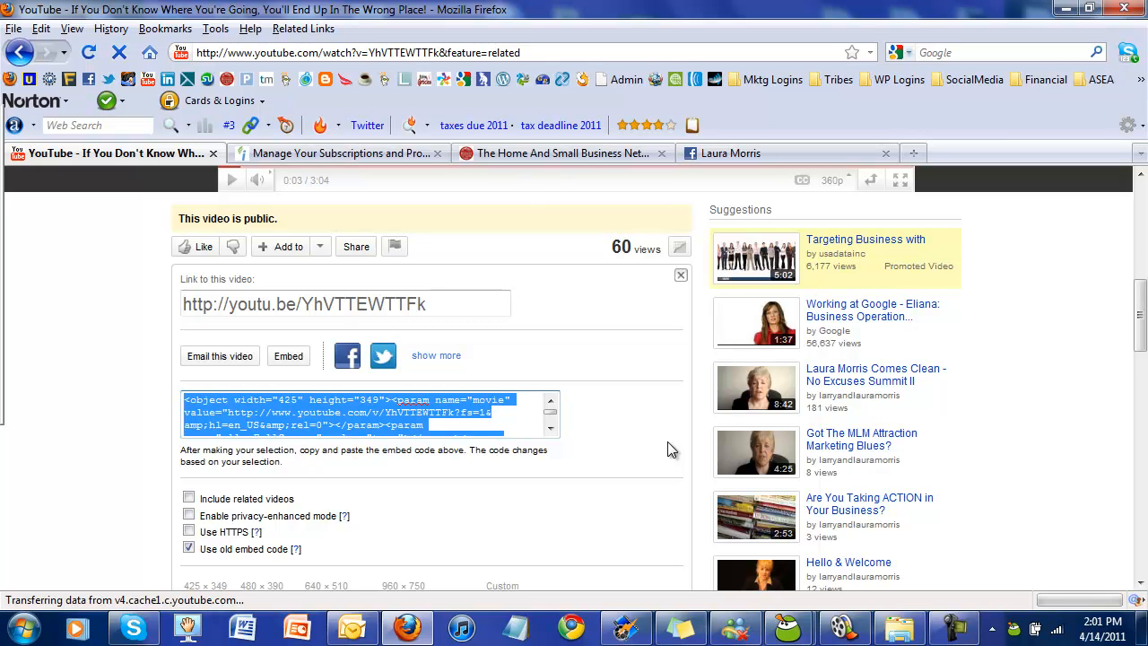
pyautogui.moveTo(673, 452)
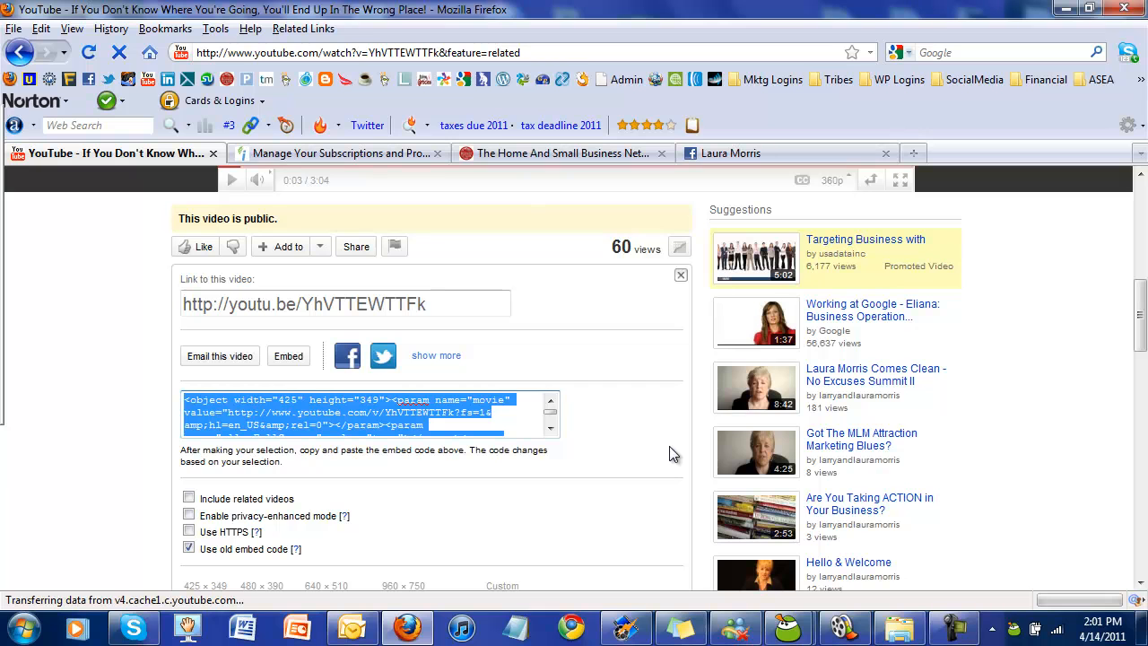